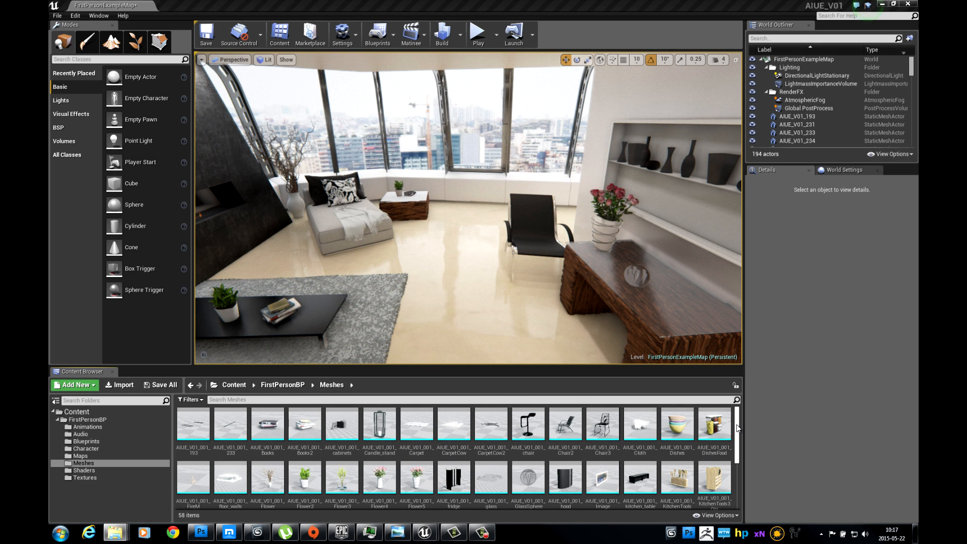
Step: Switch to the AMUE4_V01 furniture project and bring up the Content folder's actions
{"action": "scroll", "scroll_direction": "down", "scroll_amount": 3}
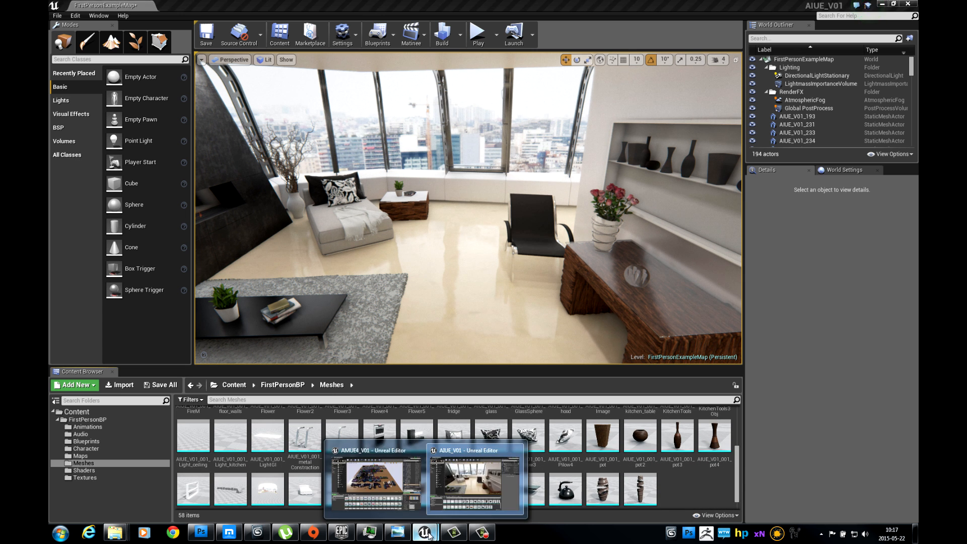
{"action": "left_click", "coordinate": [372, 477]}
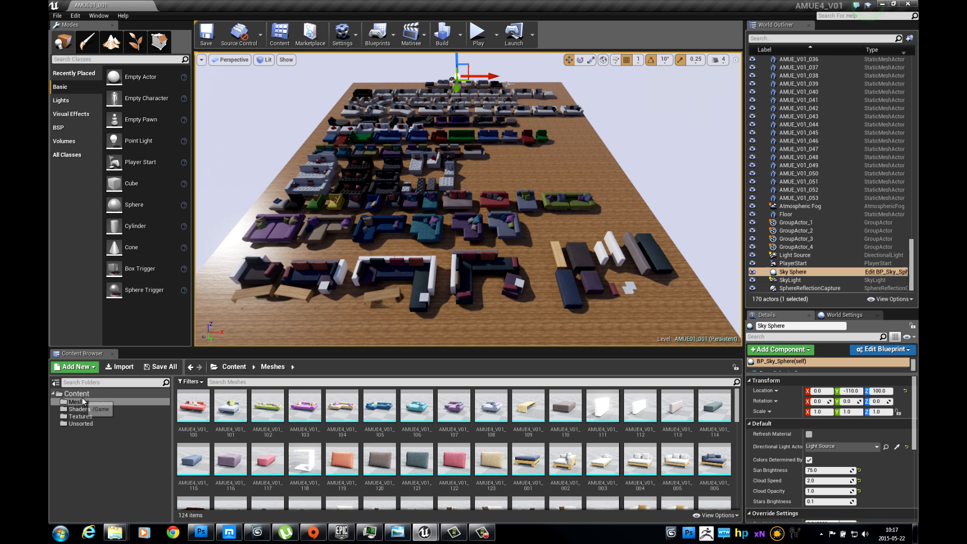
{"action": "right_click", "coordinate": [76, 394]}
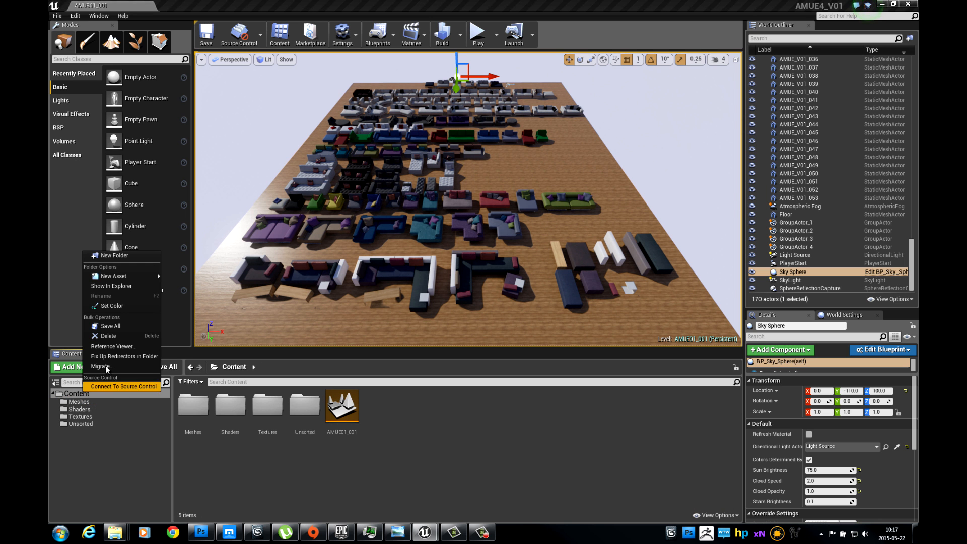
Step: Choose Migrate on the Content folder to list the map and mesh assets for migration
{"action": "left_click", "coordinate": [104, 367]}
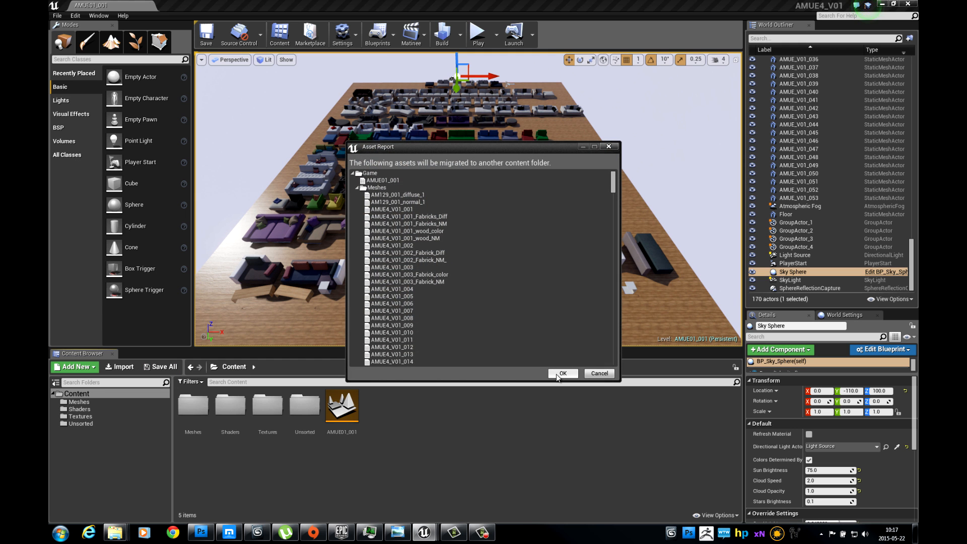
Step: Migrate the AMUE4_V01 assets into Scene_001's Content folder, adding Meshes, Shaders, Textures and Unsorted
{"action": "left_click", "coordinate": [562, 372]}
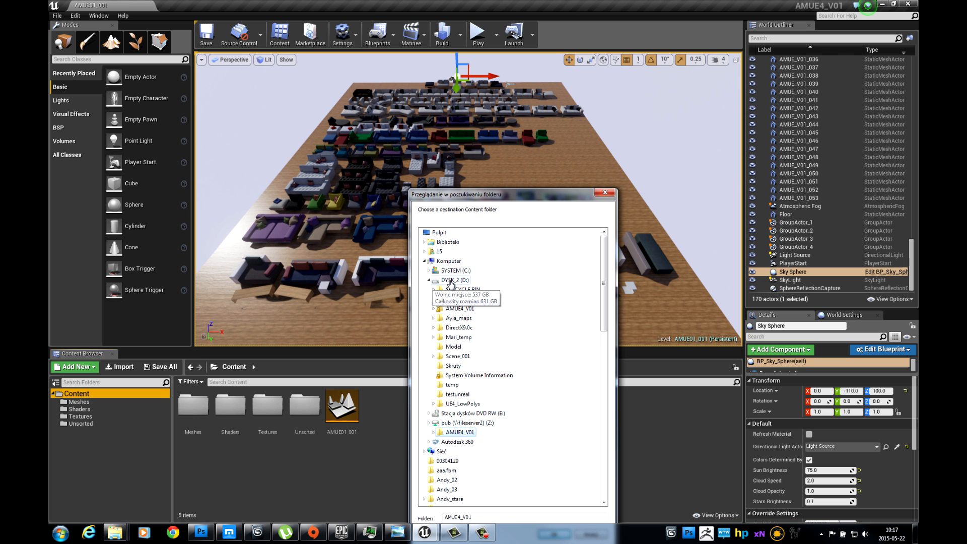
{"action": "left_click", "coordinate": [557, 451]}
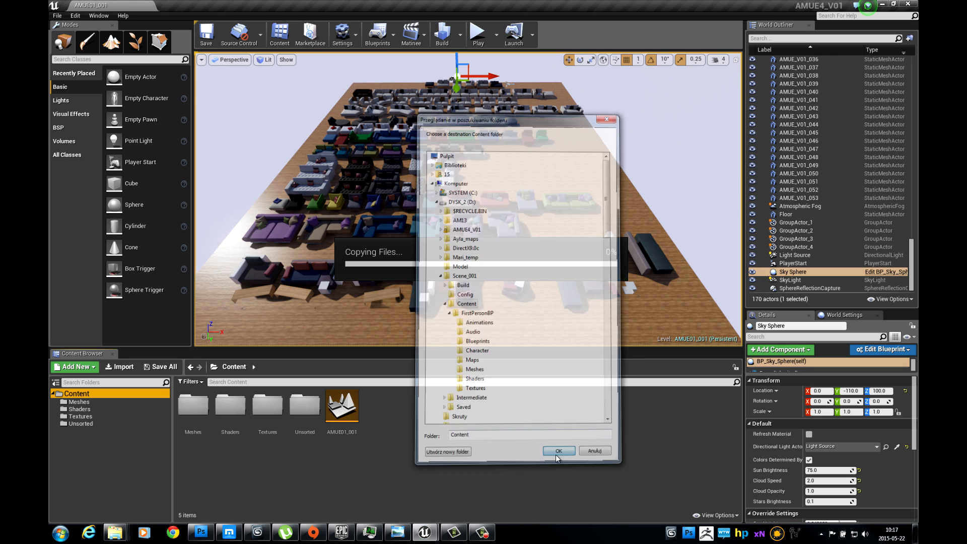
{"action": "left_click", "coordinate": [559, 451]}
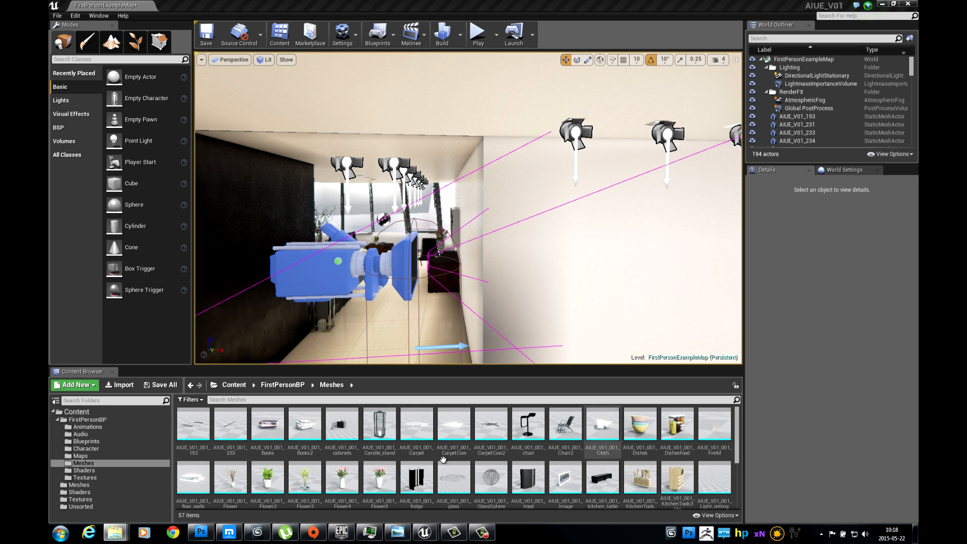
Step: Bring the AMUE4_V01 furniture scene back to the front with its Meshes folder
{"action": "left_click", "coordinate": [78, 484]}
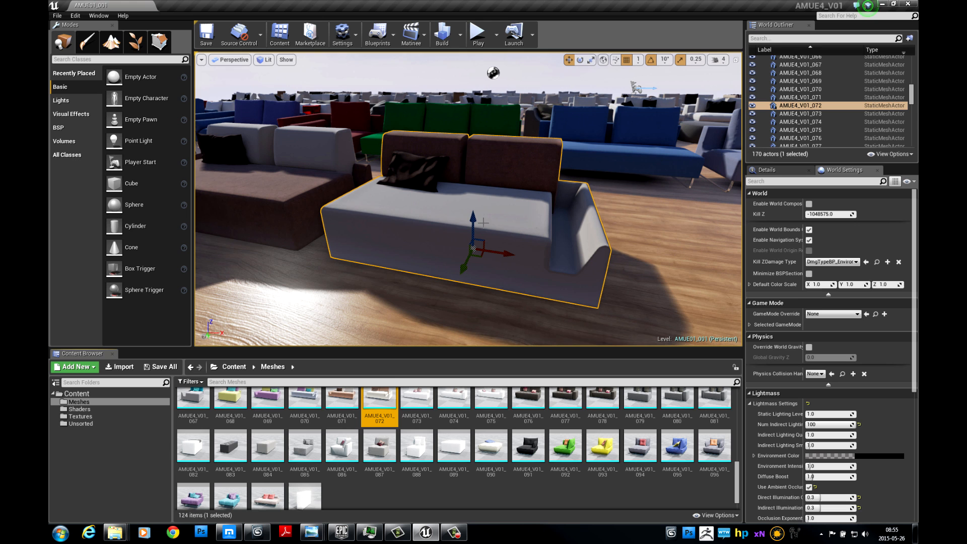
Step: Migrate the grey sofa mesh AMUE4_V01_072, listing its shaders and textures in the asset report
{"action": "scroll", "scroll_direction": "up", "scroll_amount": 3}
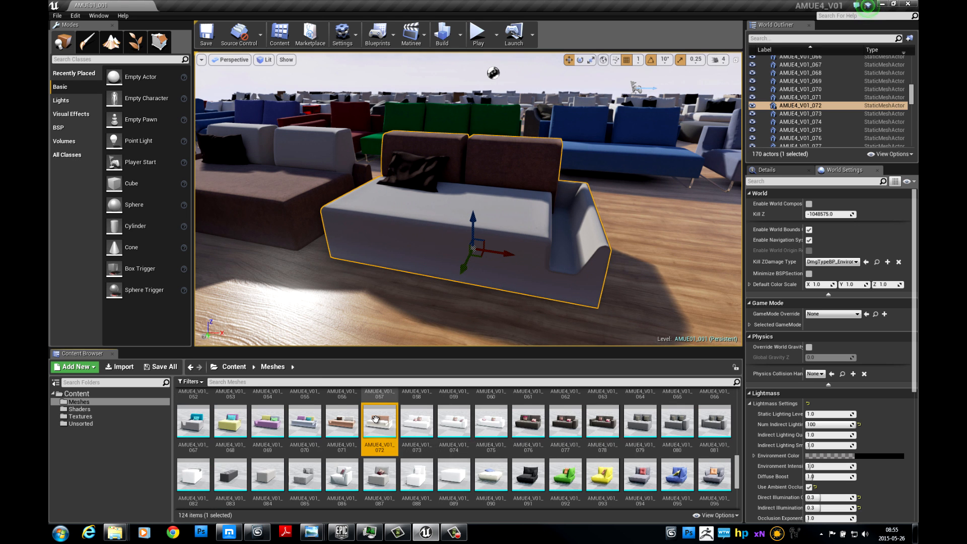
{"action": "right_click", "coordinate": [379, 423]}
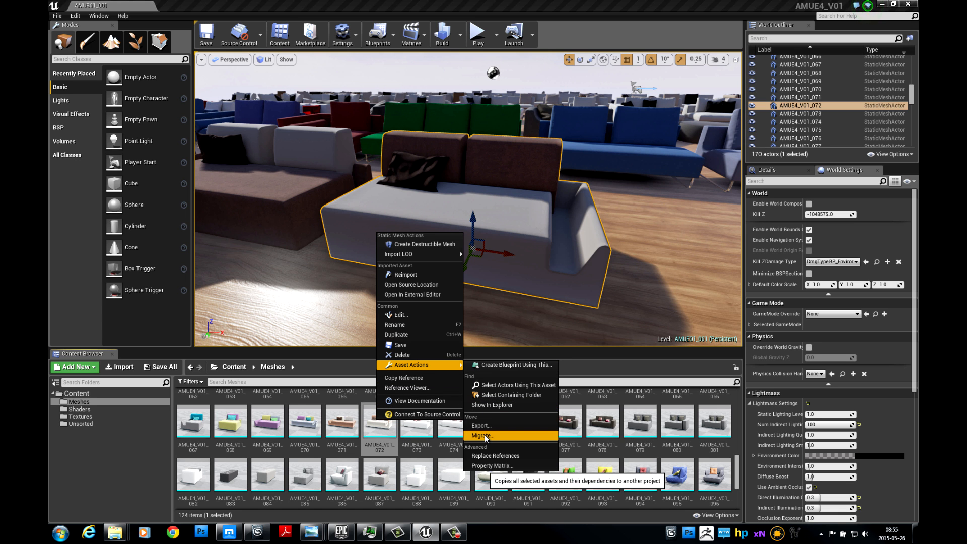
{"action": "left_click", "coordinate": [481, 436]}
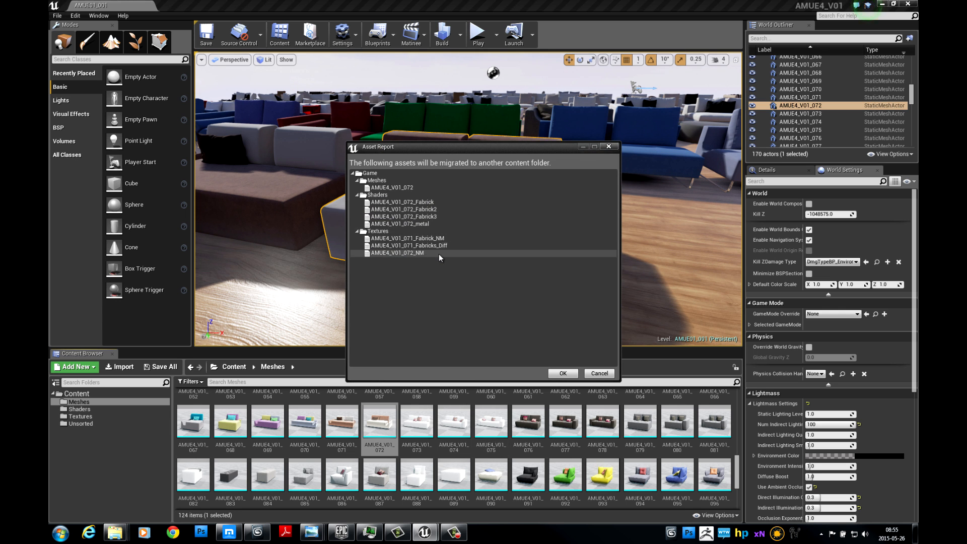
Step: Copy the sofa mesh and its dependencies into Scene_001's Content folder, getting the success notice
{"action": "left_click", "coordinate": [561, 373]}
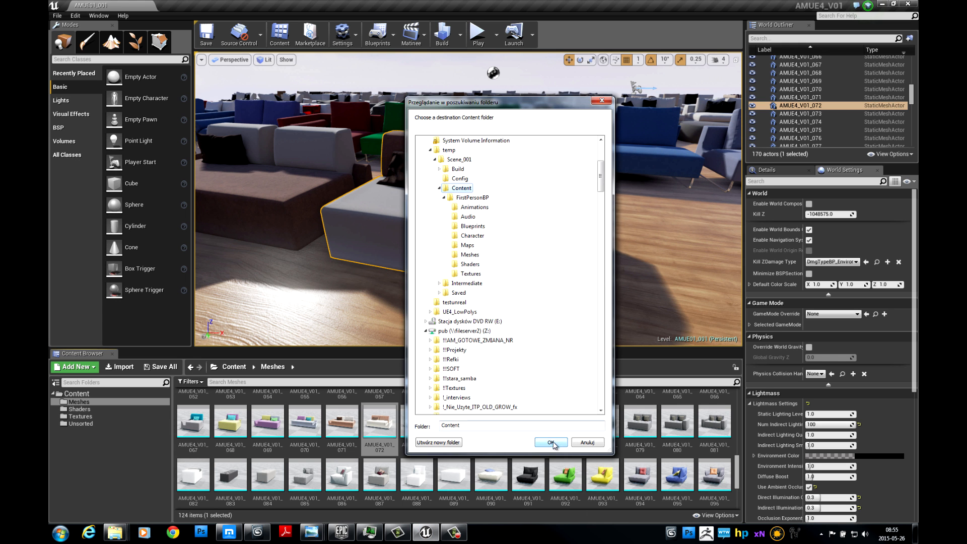
{"action": "left_click", "coordinate": [550, 442]}
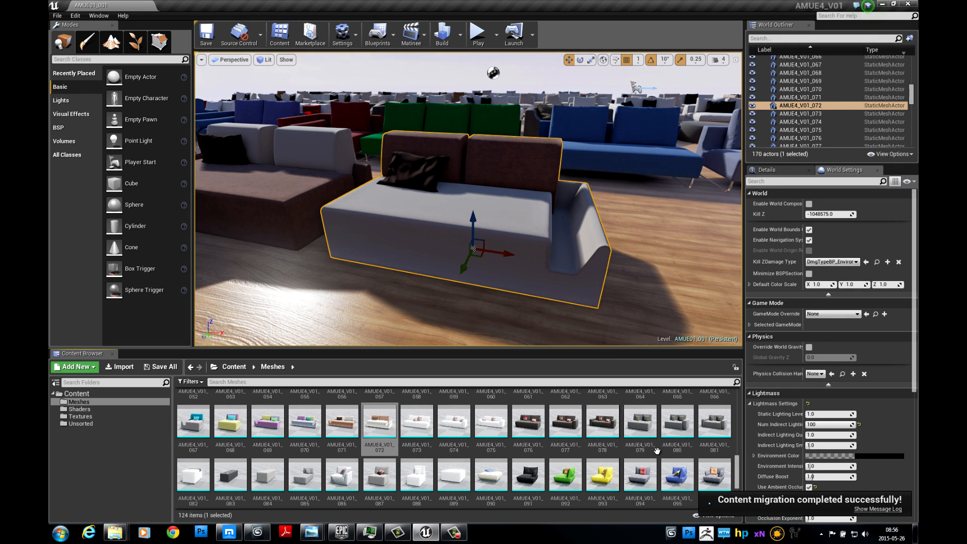